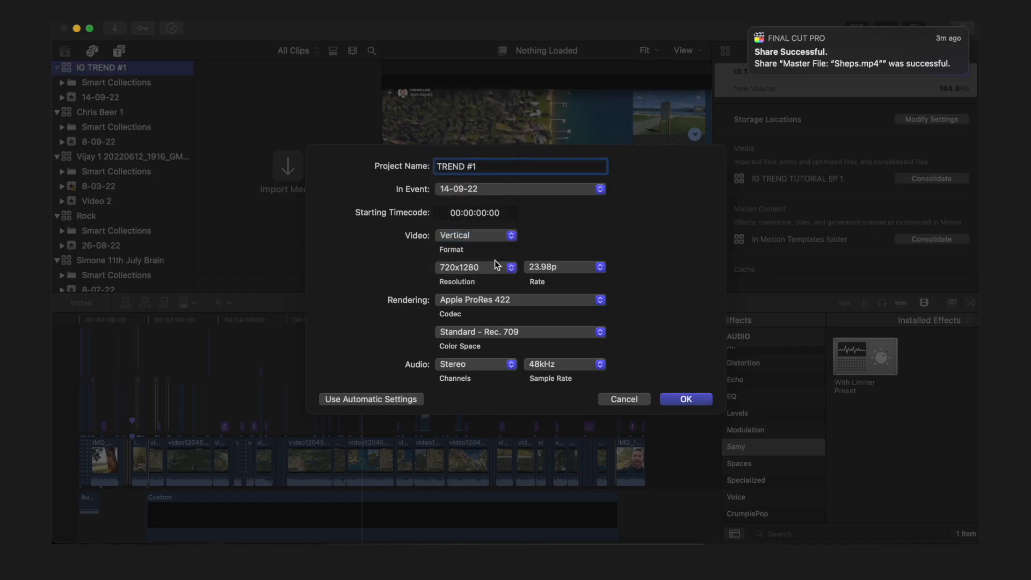
# Set the TREND #1 project resolution to 1080x1920 and create the project
pyautogui.click(474, 267)
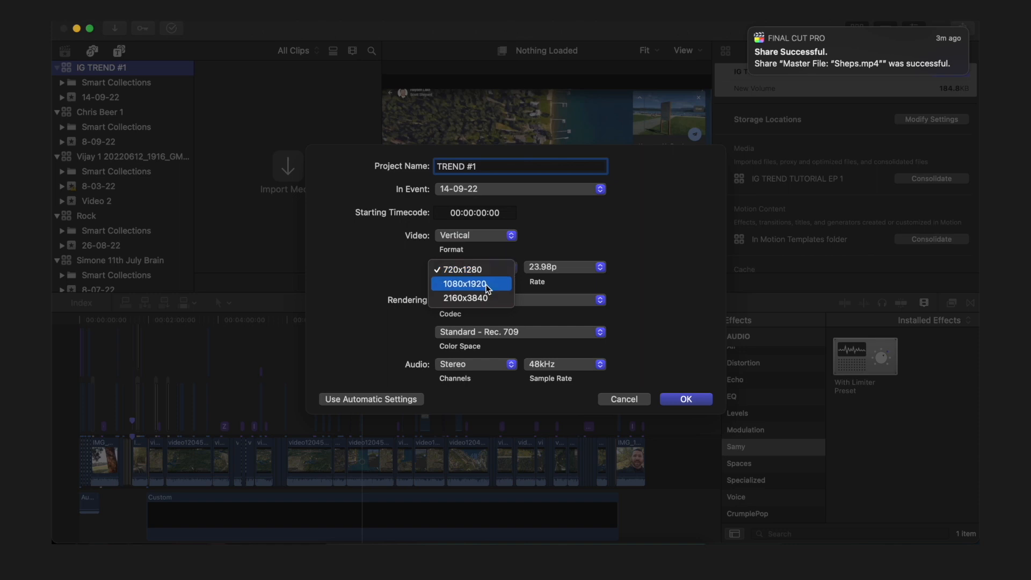
pyautogui.click(466, 283)
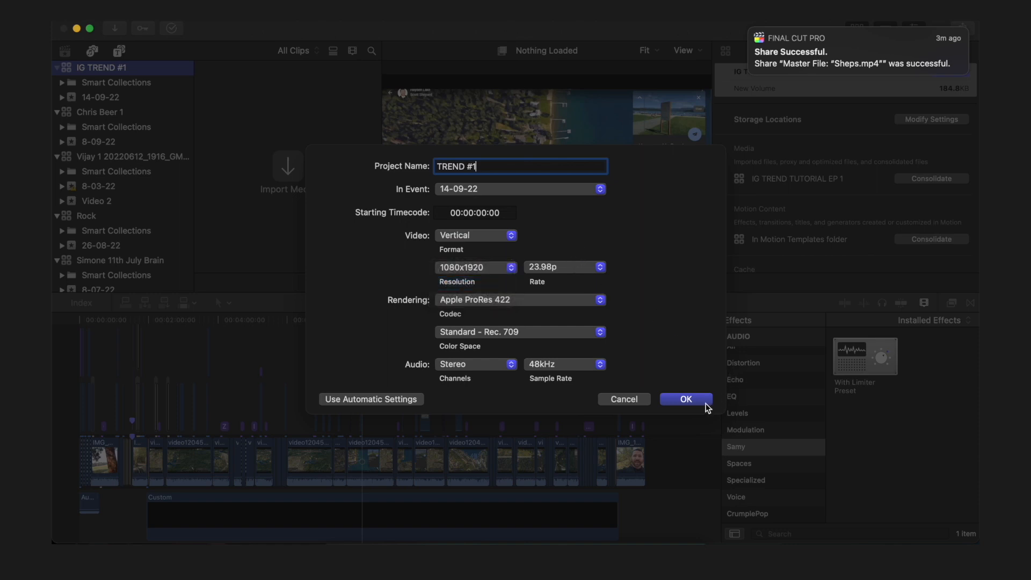
pyautogui.click(686, 399)
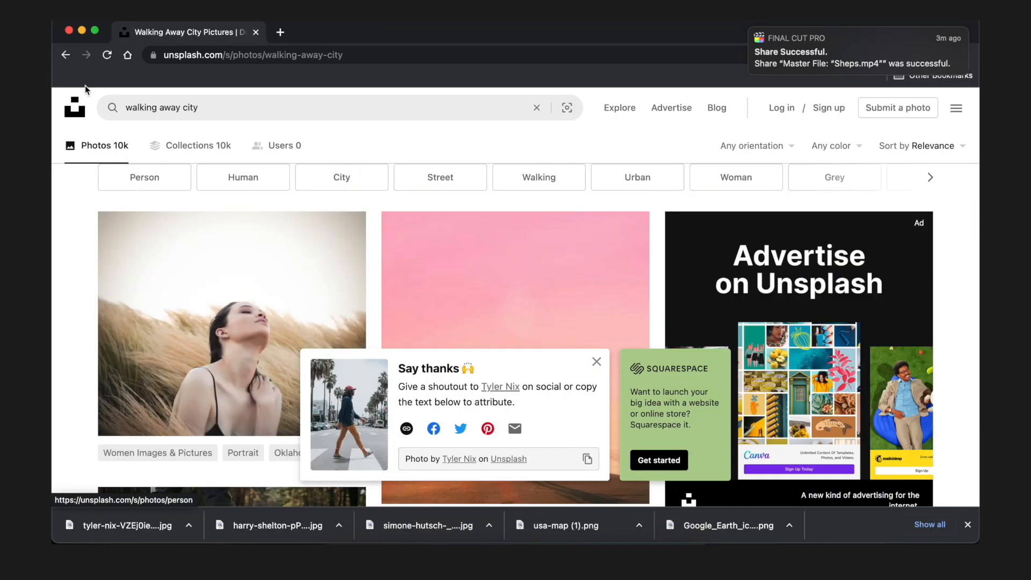
# Search Unsplash for 'building' photos
pyautogui.write('building')
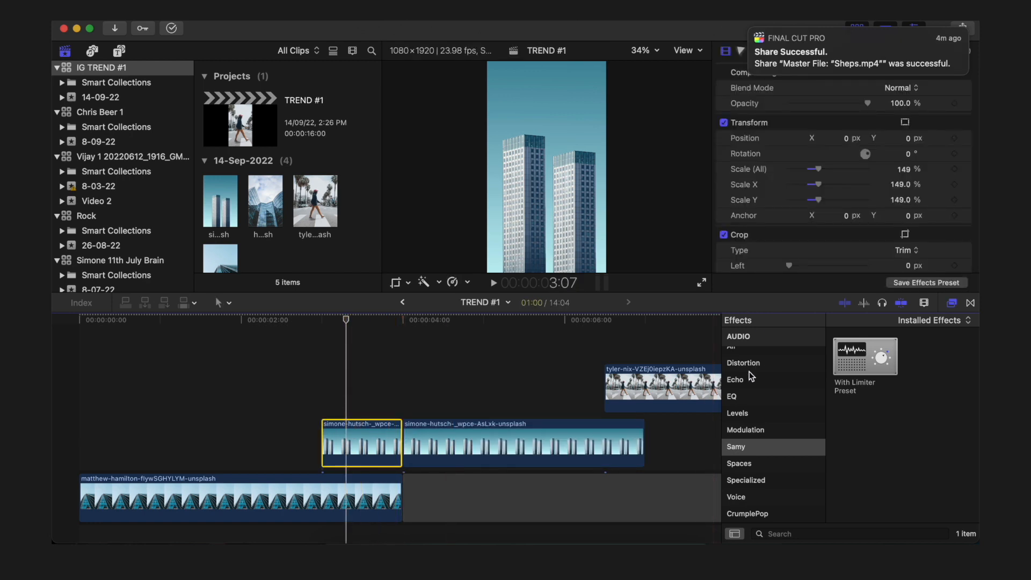
# Find Draw Mask via a 'MASK' search, set viewer zoom to 25%, and outline the tower tops
pyautogui.write('MASK')
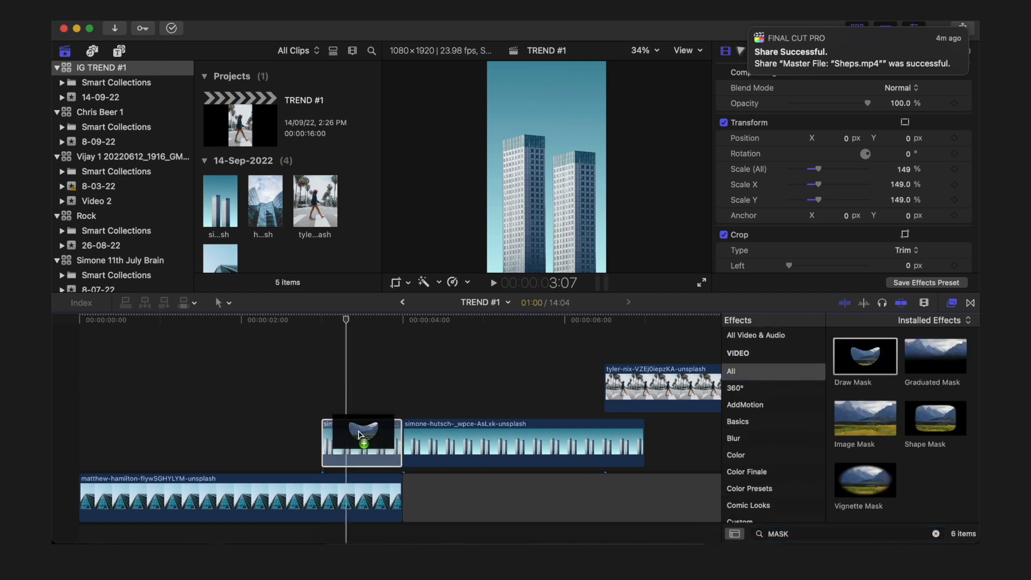
pyautogui.click(641, 50)
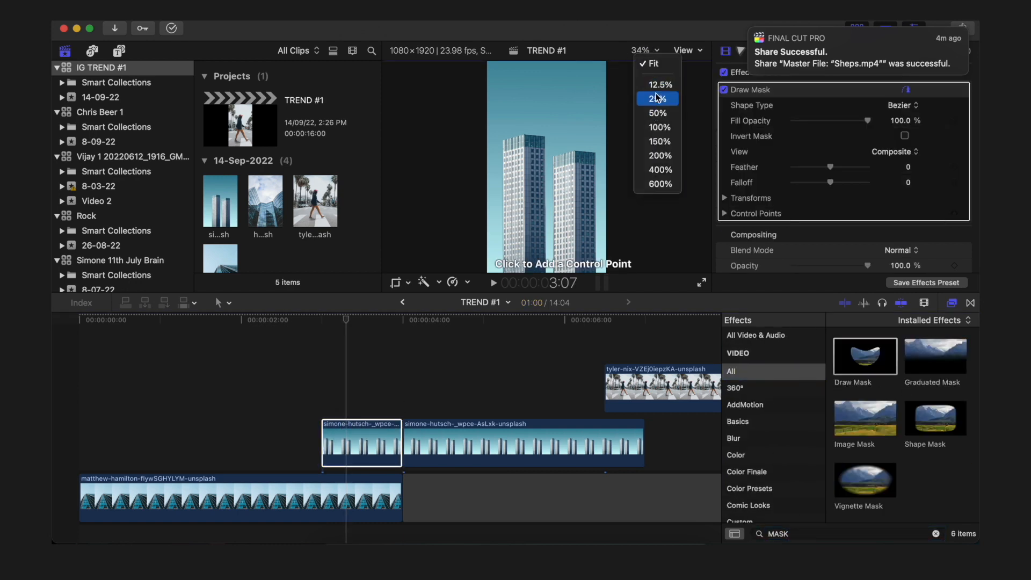
pyautogui.click(660, 141)
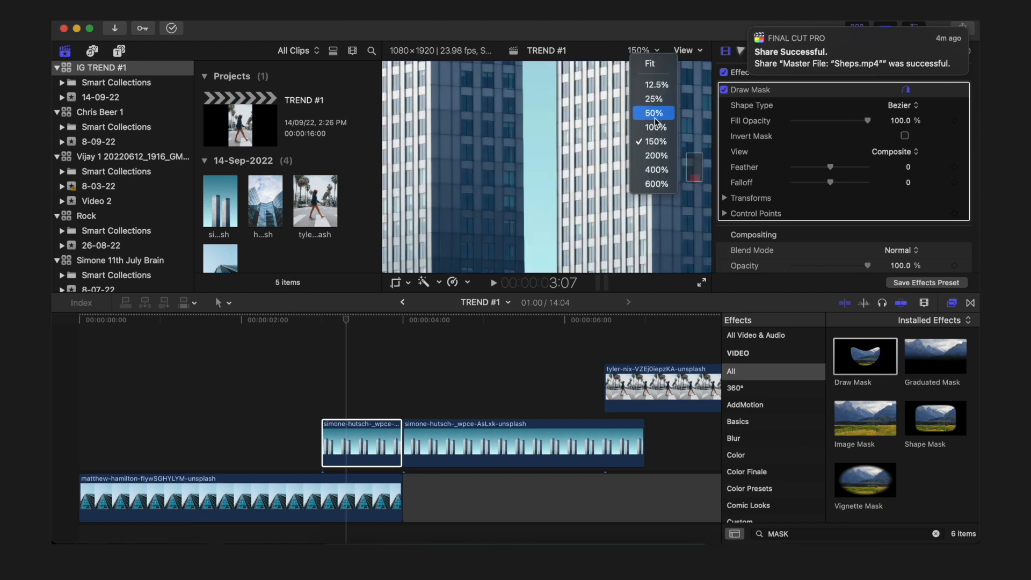
pyautogui.click(654, 98)
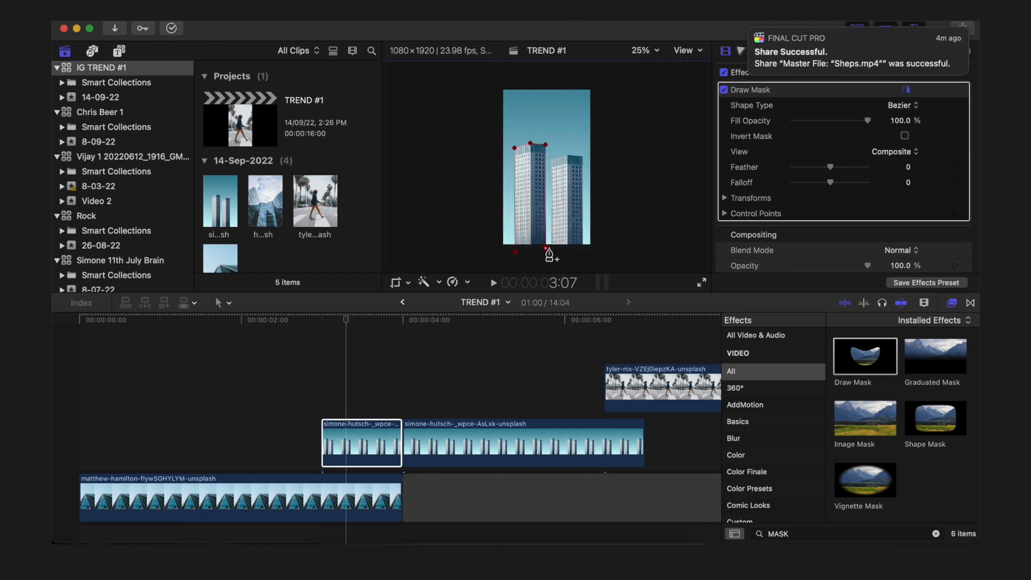
pyautogui.click(641, 50)
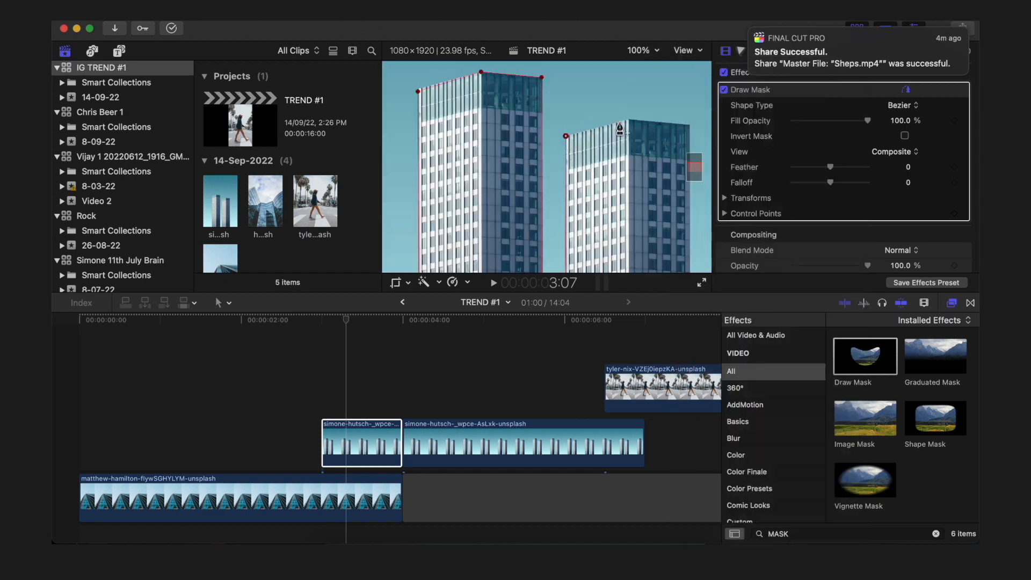
pyautogui.click(642, 50)
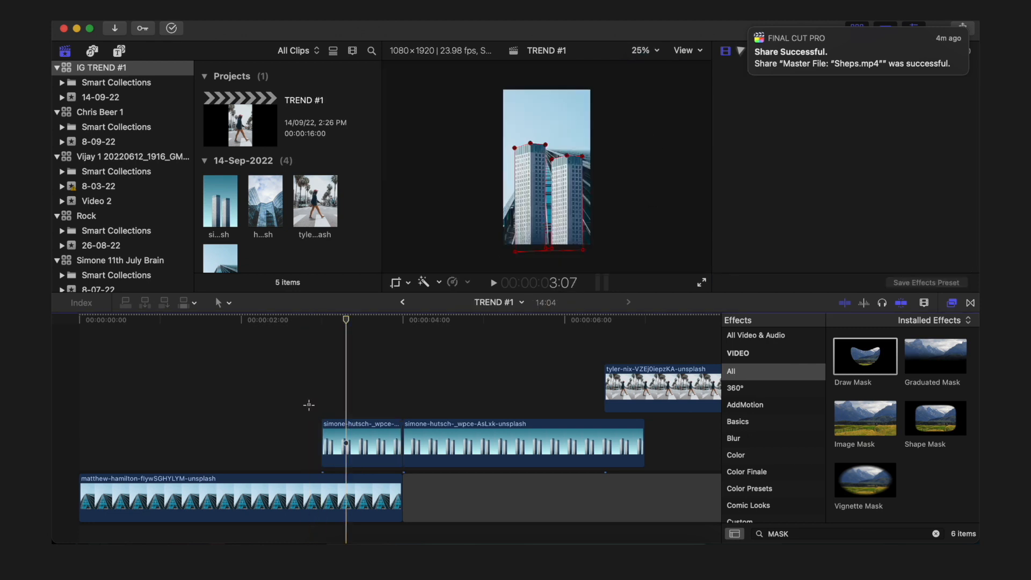
pyautogui.click(309, 320)
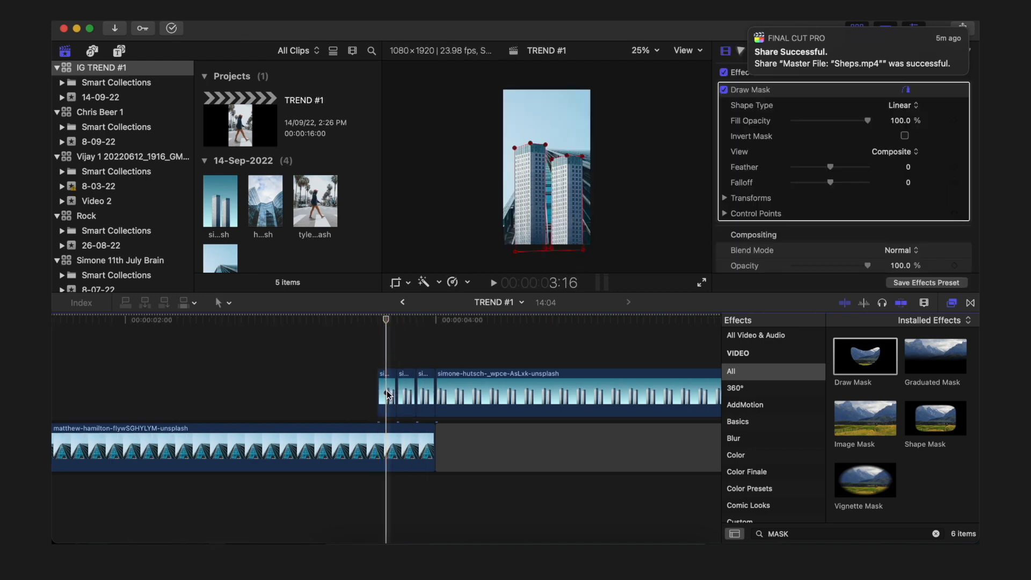
# Rotate the first building piece to about -22° using on-screen transform controls
pyautogui.click(386, 392)
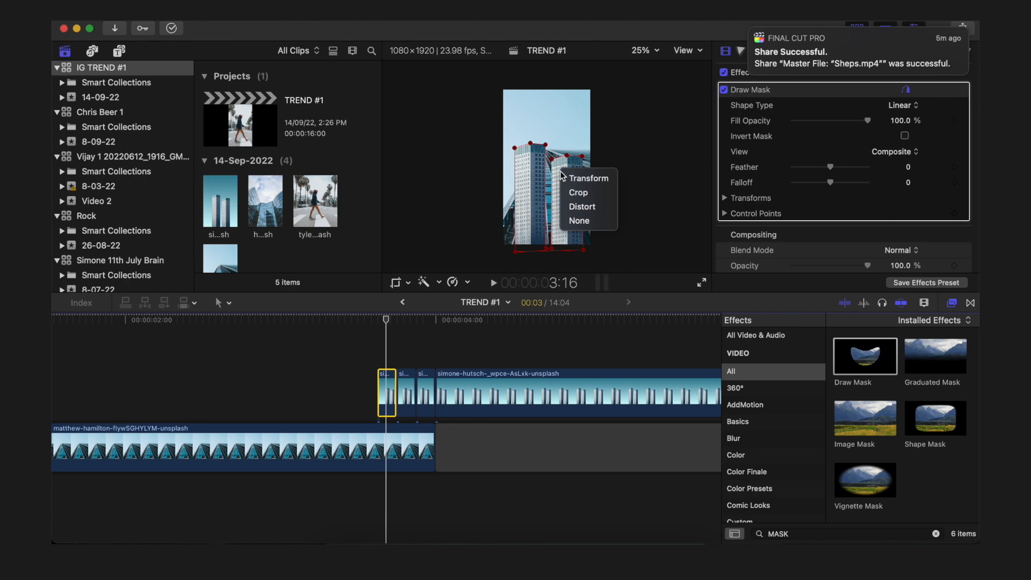
pyautogui.moveTo(589, 178)
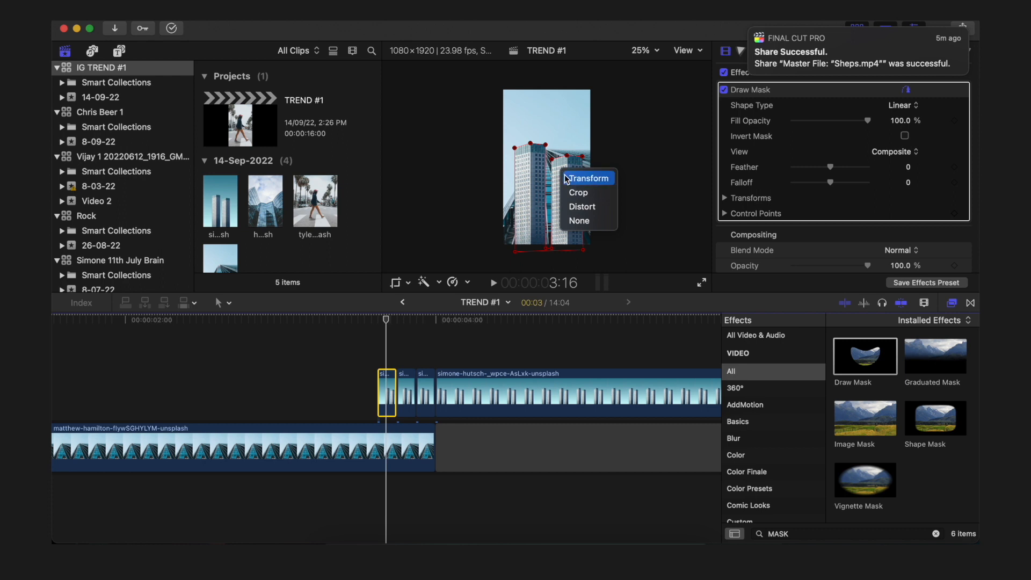
pyautogui.click(588, 178)
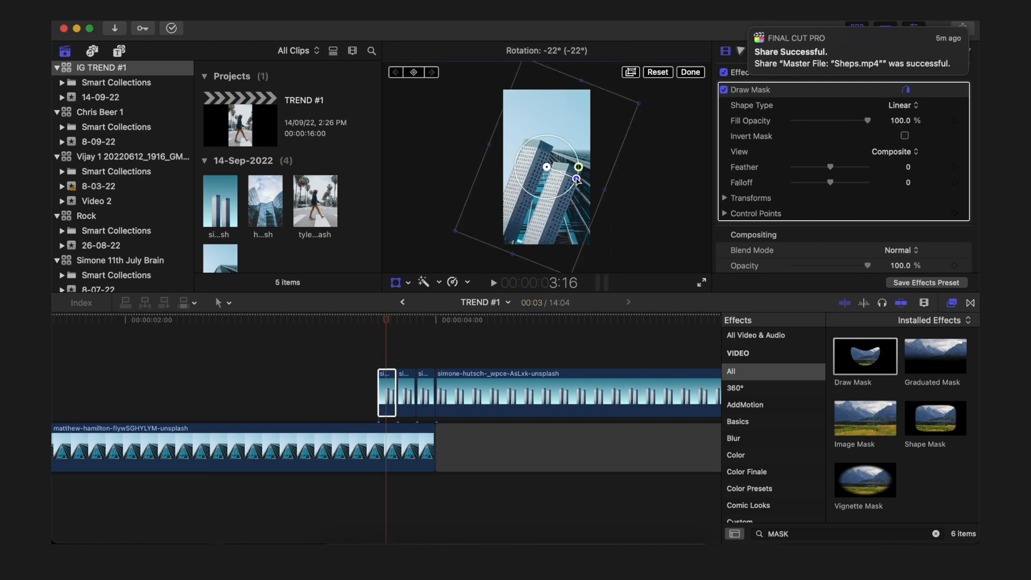
pyautogui.moveTo(578, 166); pyautogui.dragTo(580, 167)
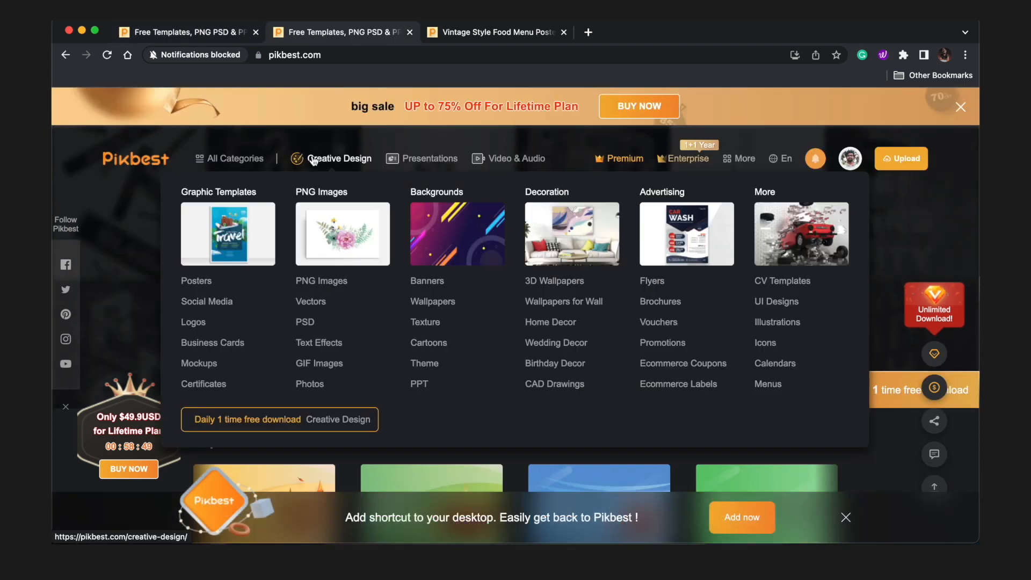
pyautogui.moveTo(427, 281)
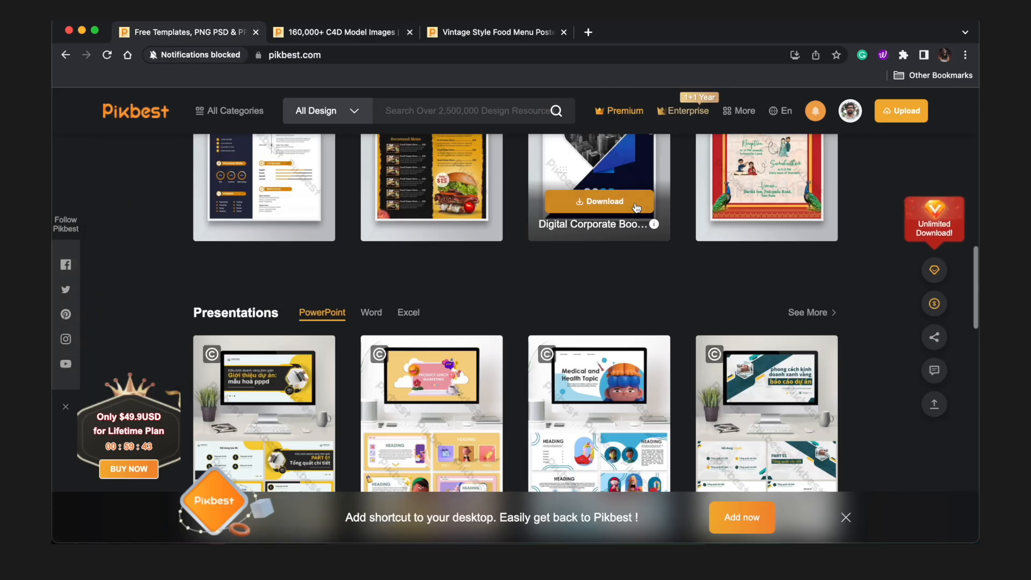
pyautogui.scroll(-3)
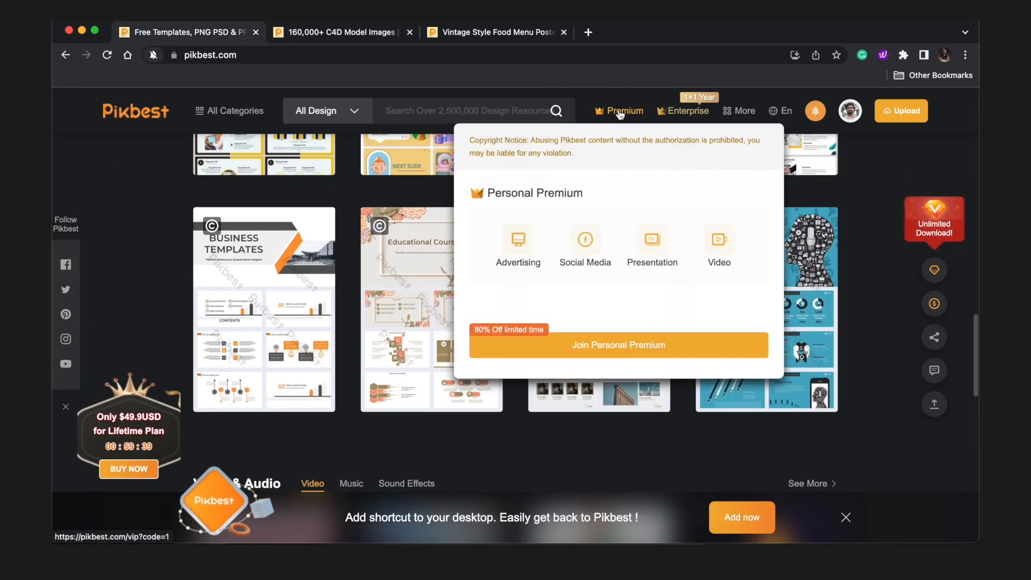
pyautogui.click(338, 32)
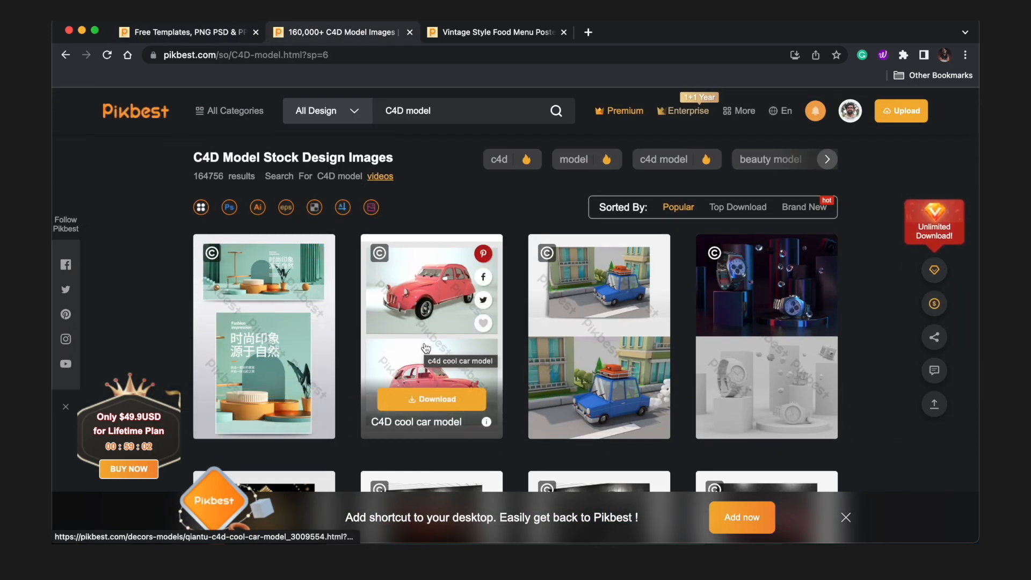
pyautogui.scroll(-3)
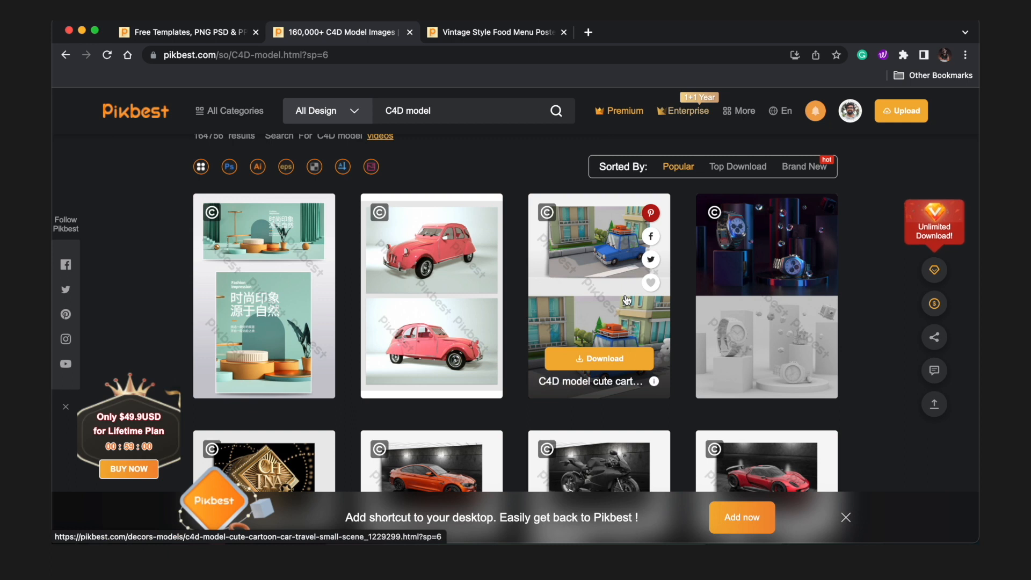
pyautogui.scroll(-3)
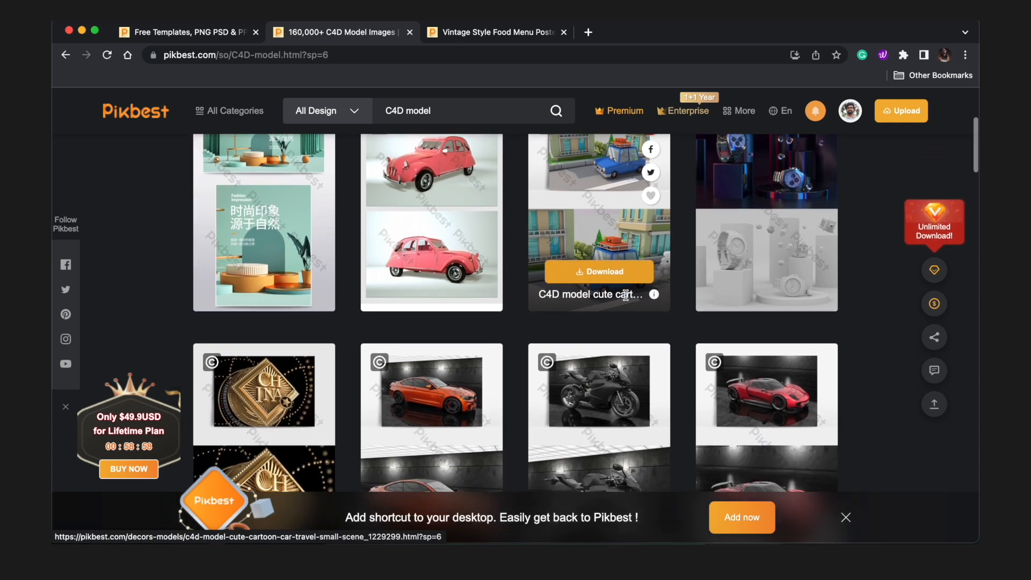
pyautogui.scroll(-3)
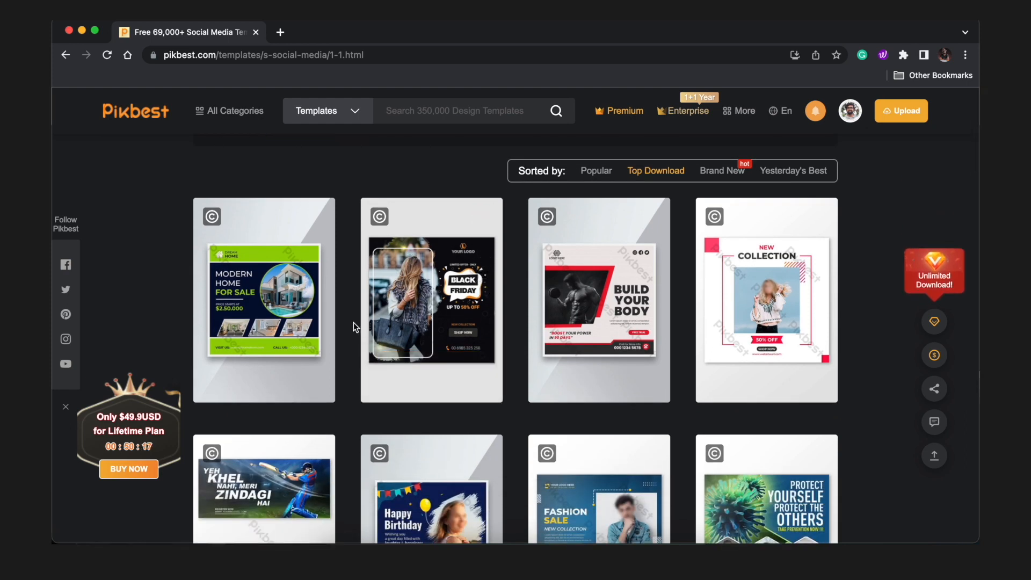
pyautogui.scroll(-3)
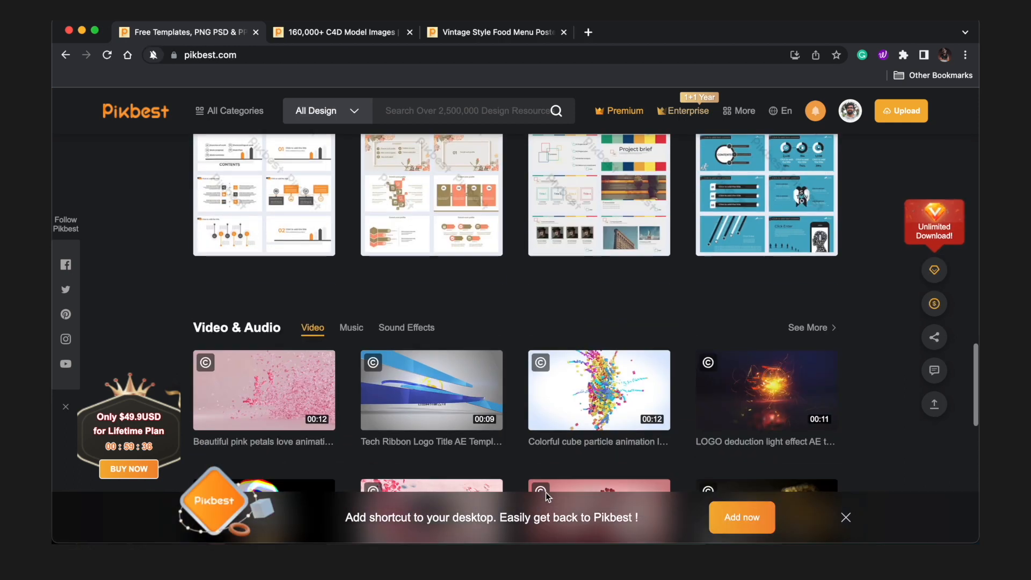
pyautogui.scroll(-3)
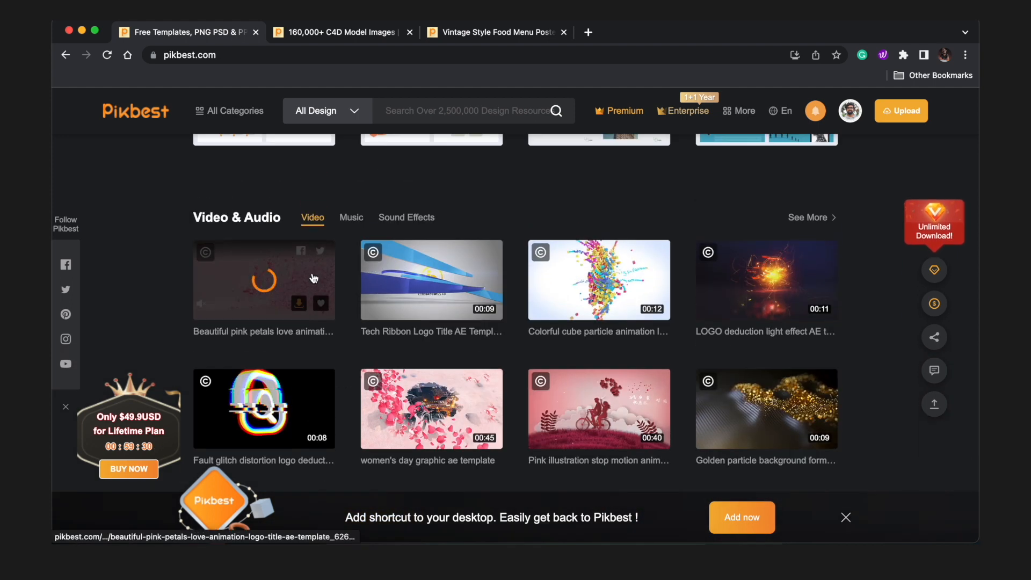
pyautogui.scroll(-3)
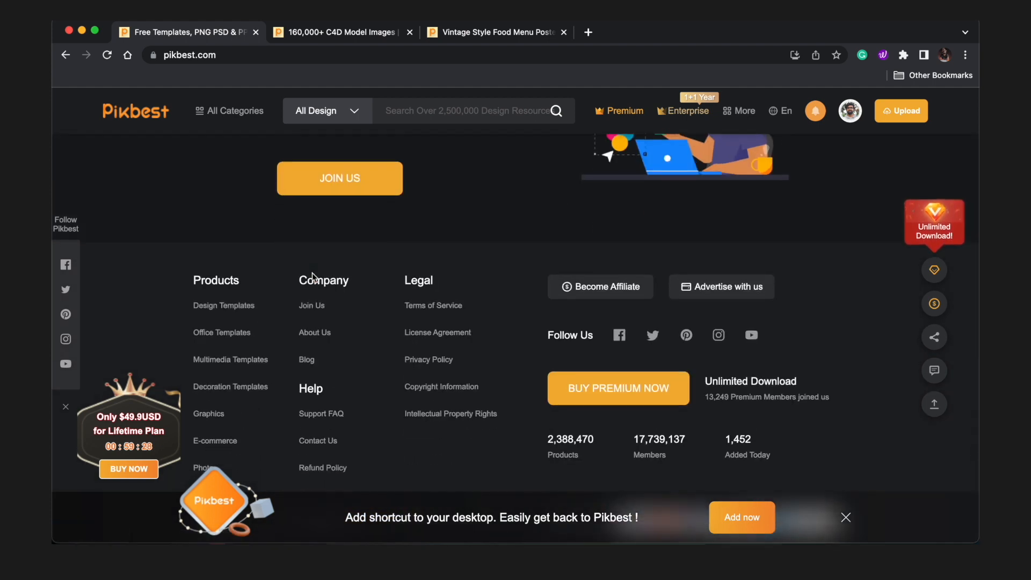
pyautogui.scroll(-3)
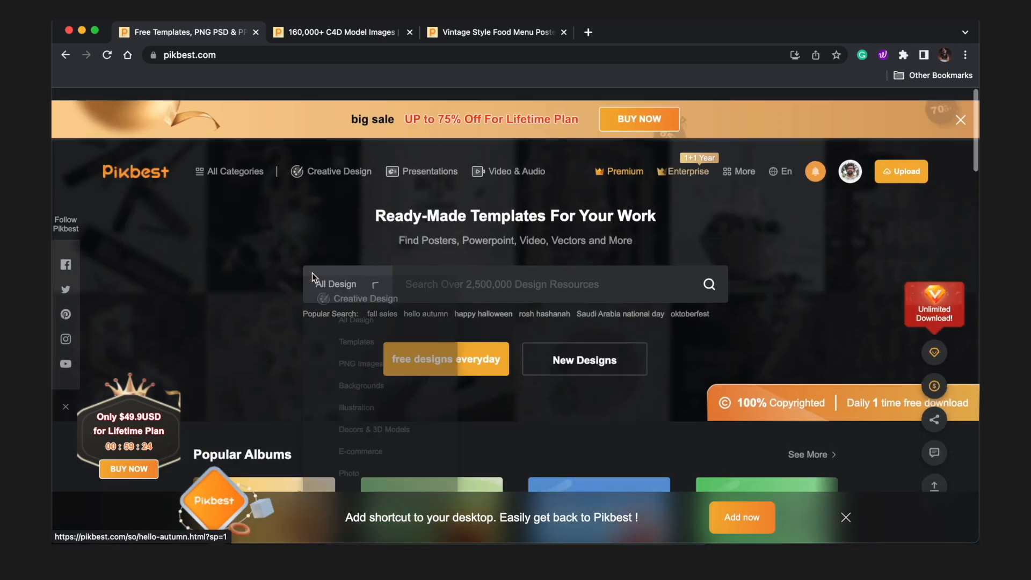
pyautogui.click(428, 171)
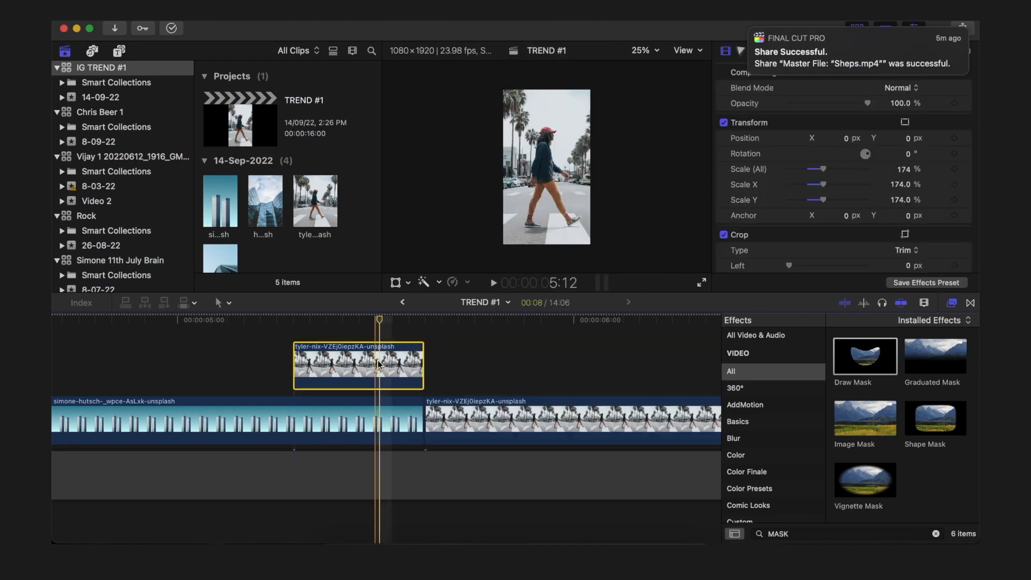
# Magnify the viewer to trace the walking woman's mask, then deselect her clip
pyautogui.click(644, 50)
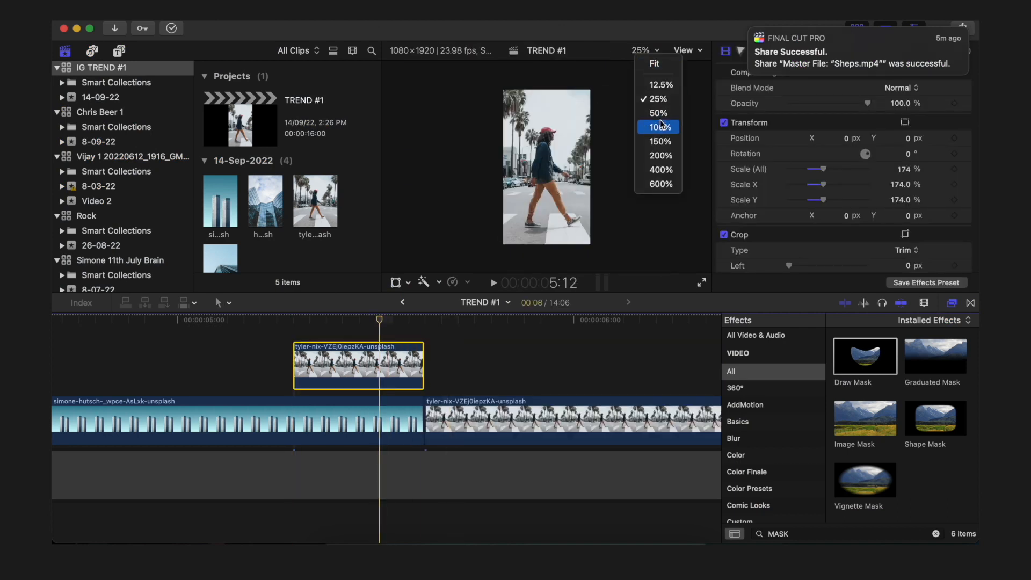
pyautogui.click(658, 127)
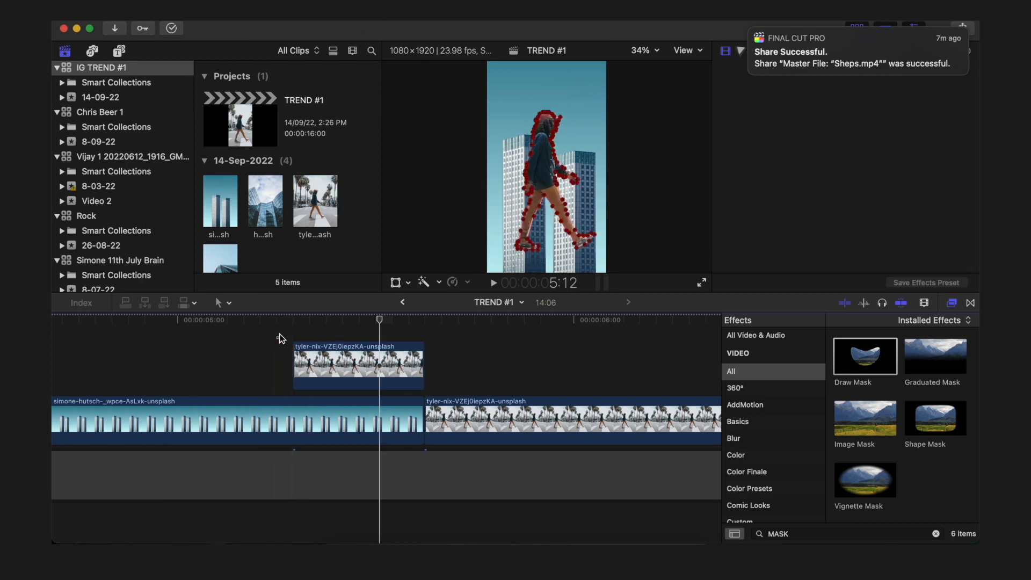
pyautogui.click(358, 365)
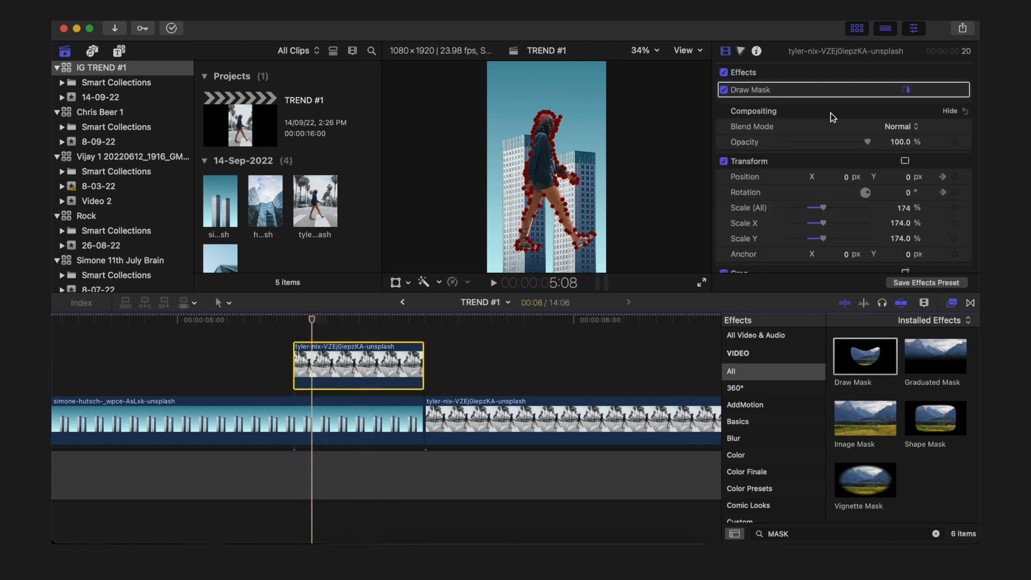
# Stack a copy of the Harry Shelton glass-building clip above the main building clip
pyautogui.click(598, 172)
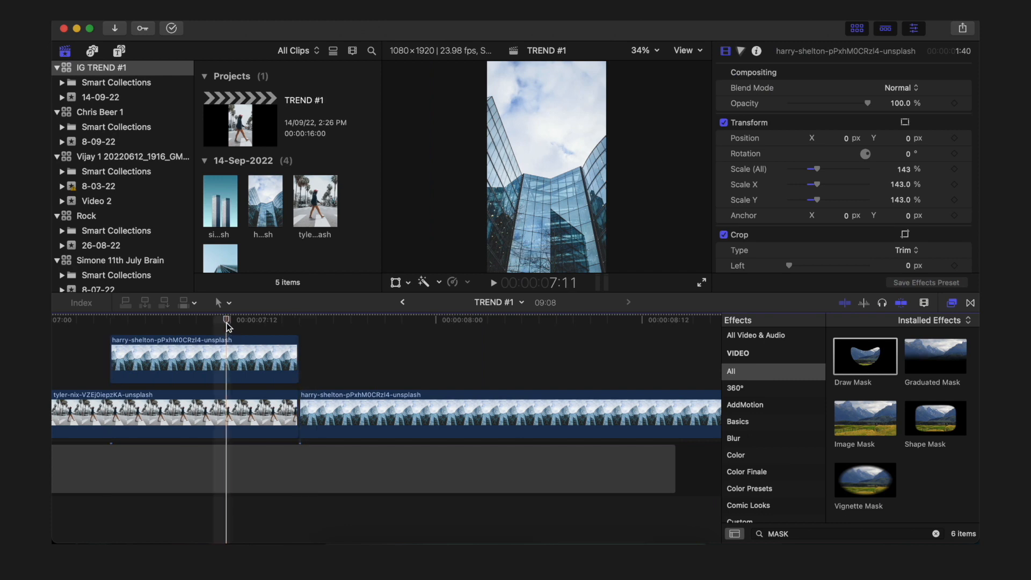
# Apply Draw Mask to the upper glass clip, zoom to 25%, and start its top-edge outline
pyautogui.doubleClick(864, 356)
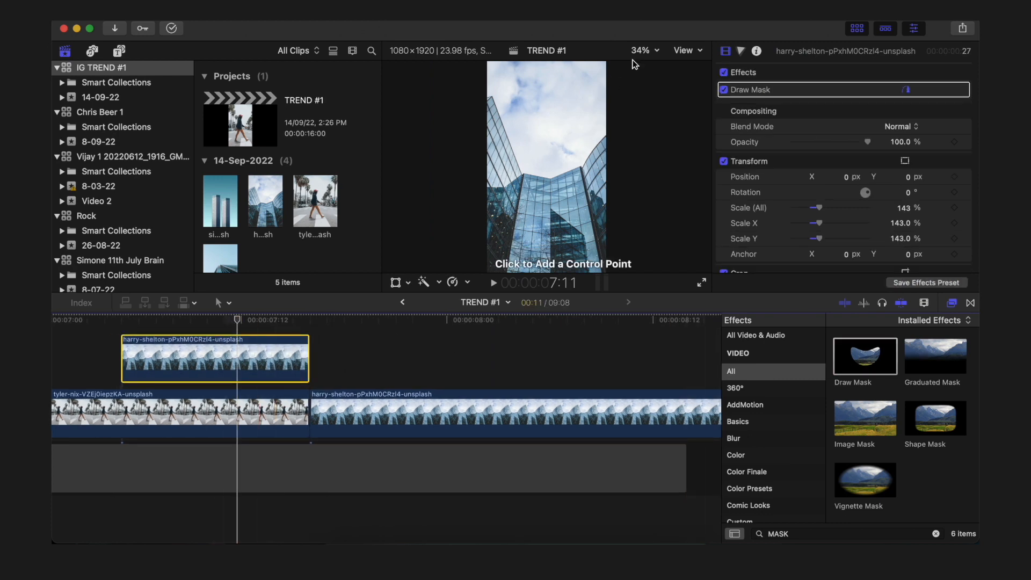
pyautogui.click(643, 50)
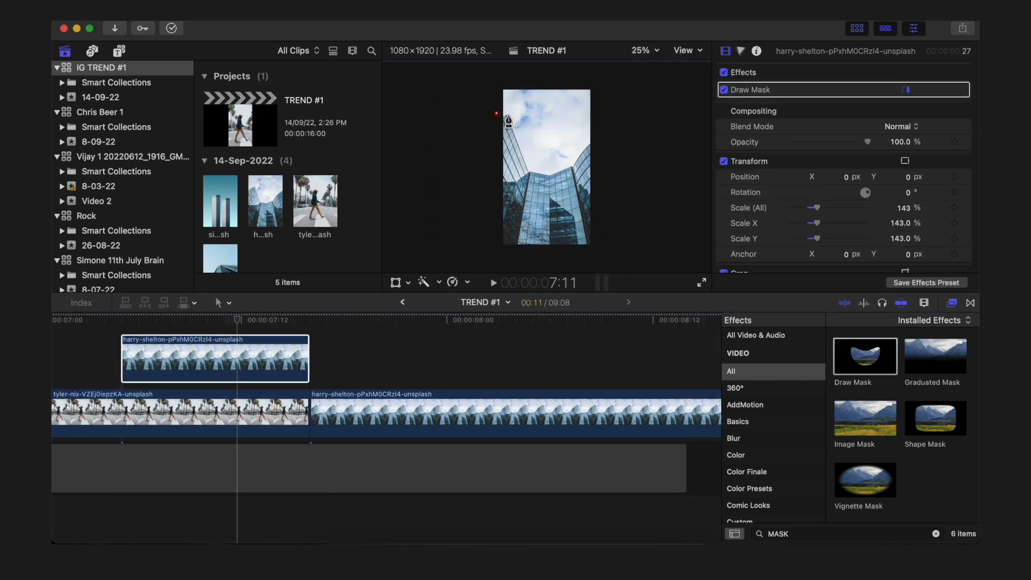
pyautogui.click(572, 166)
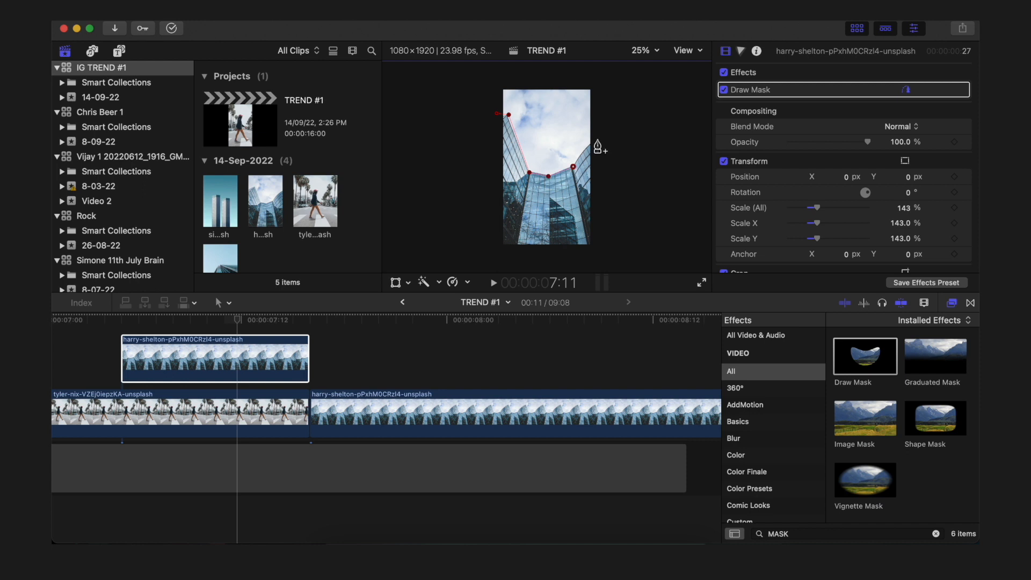